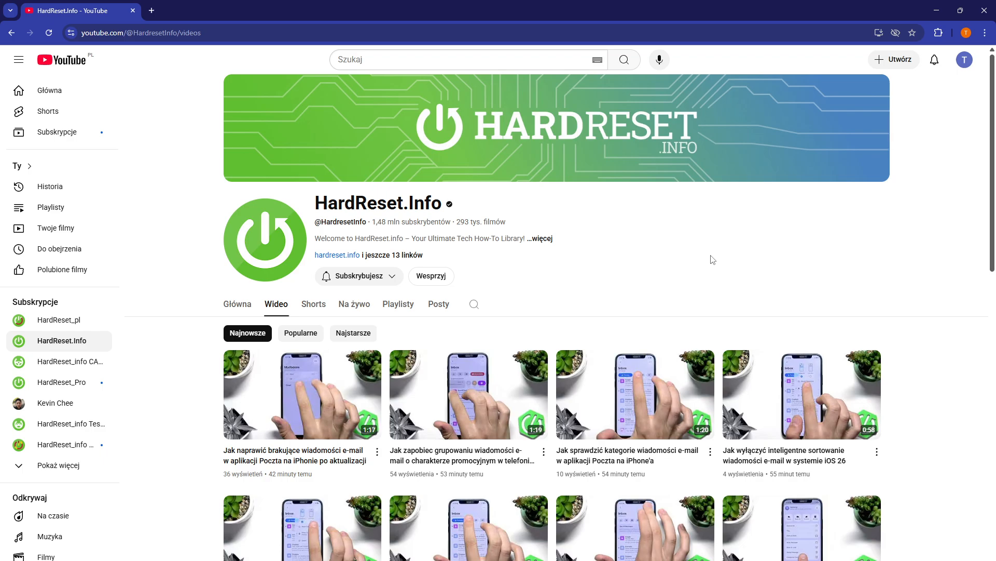
{"action": "mouse_move", "coordinate": [489, 476]}
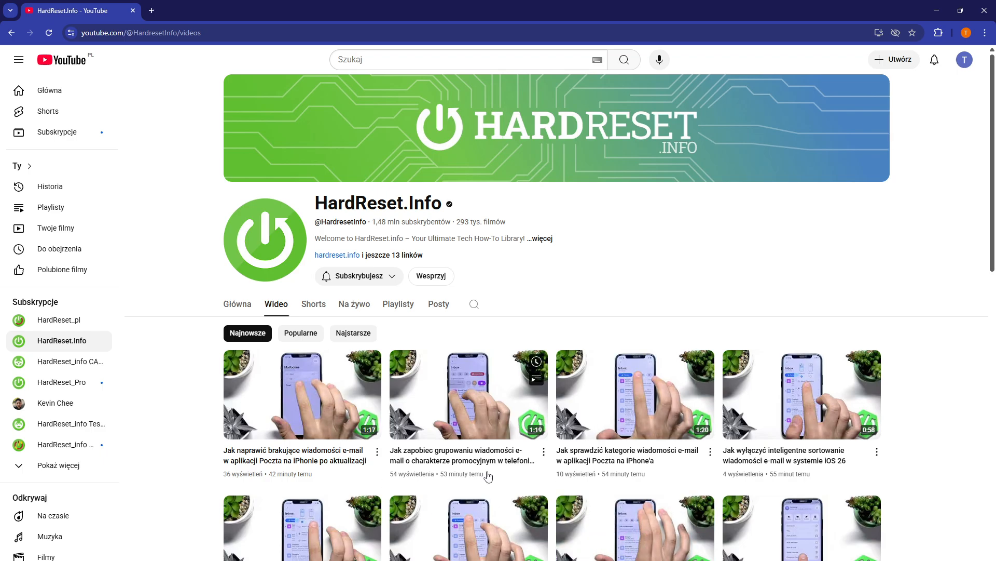
Go to chromewebstore.google.com in a new browser tab
{"action": "scroll", "scroll_direction": "down", "scroll_amount": 3}
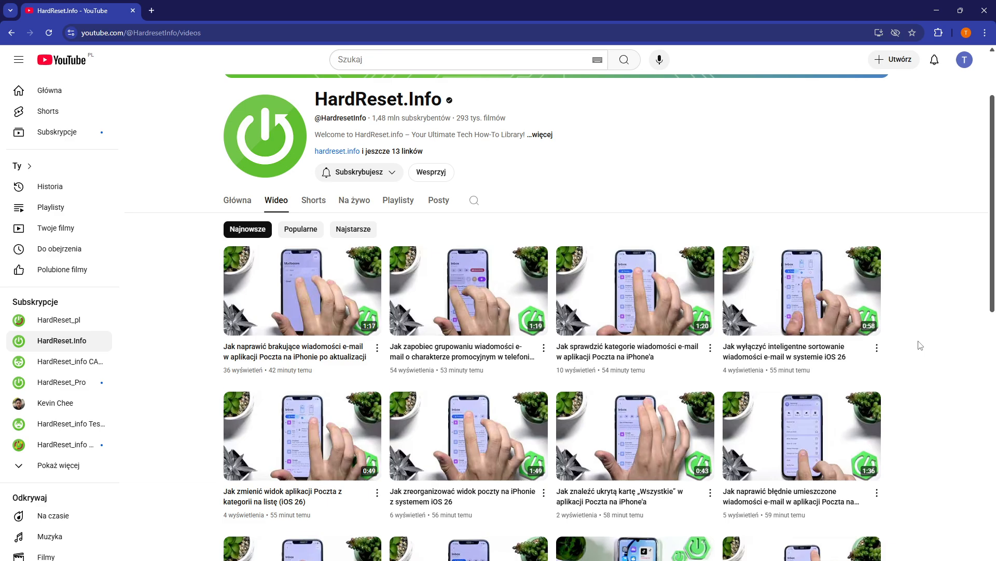
{"action": "scroll", "scroll_direction": "down", "scroll_amount": 3}
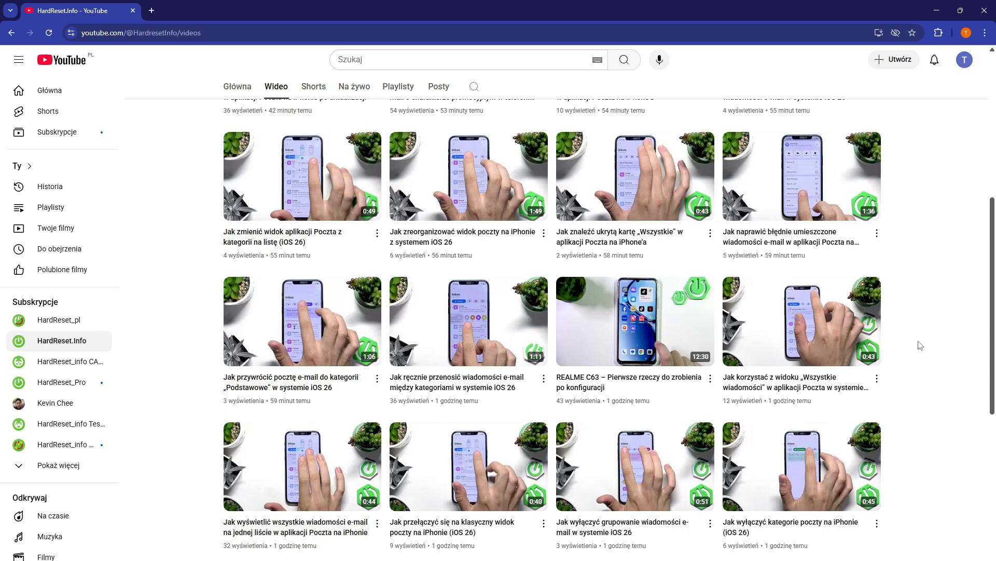
{"action": "scroll", "scroll_direction": "down", "scroll_amount": 3}
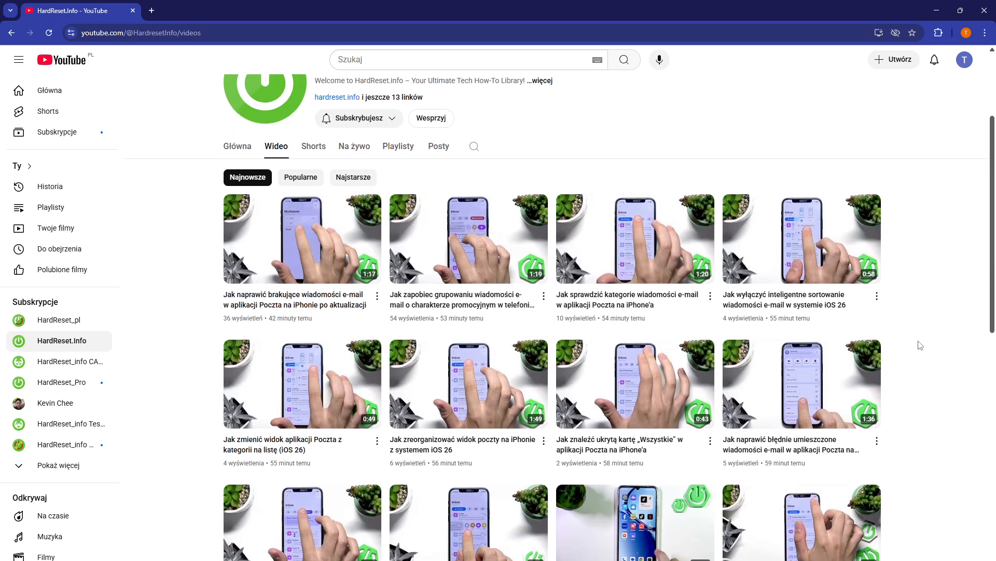
{"action": "scroll", "scroll_direction": "up", "scroll_amount": 3}
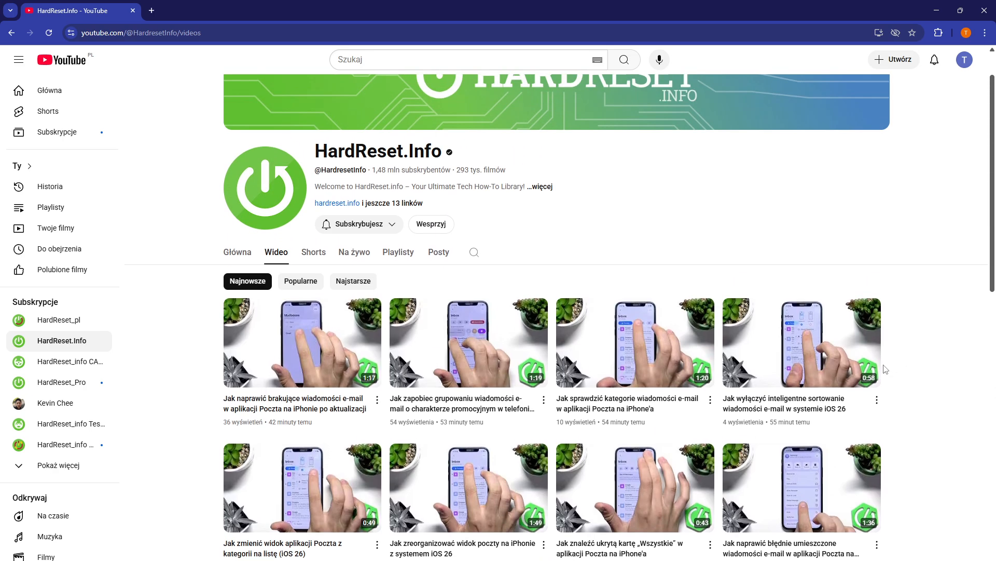
{"action": "mouse_move", "coordinate": [918, 316]}
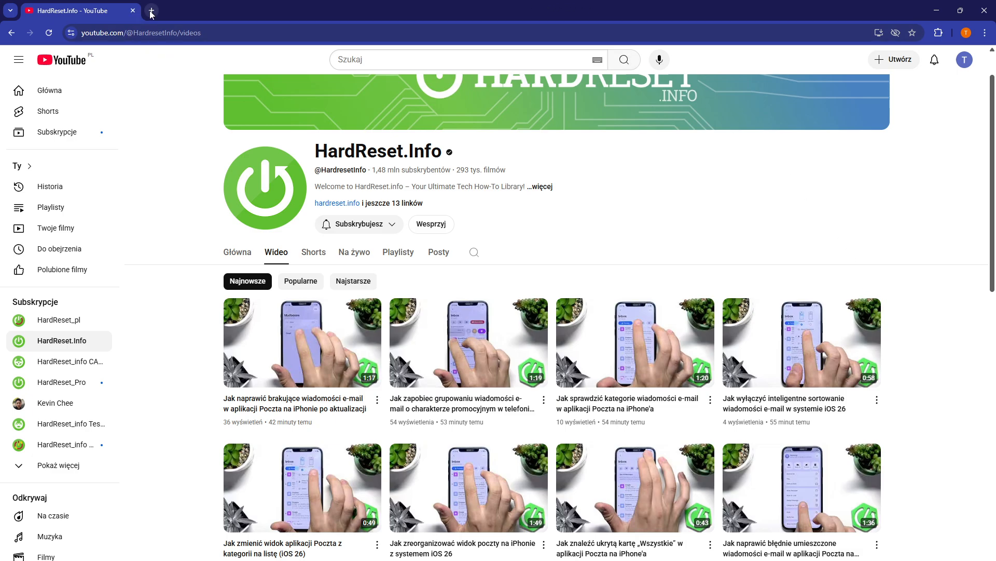
{"action": "left_click", "coordinate": [151, 10]}
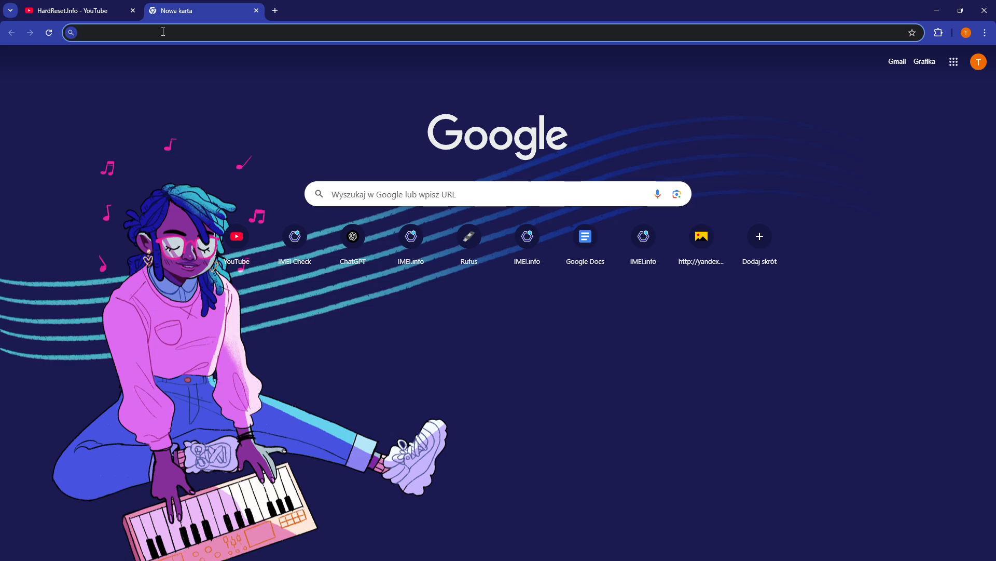
{"action": "type", "text": "chromewebstore.google.com/?pli=1"}
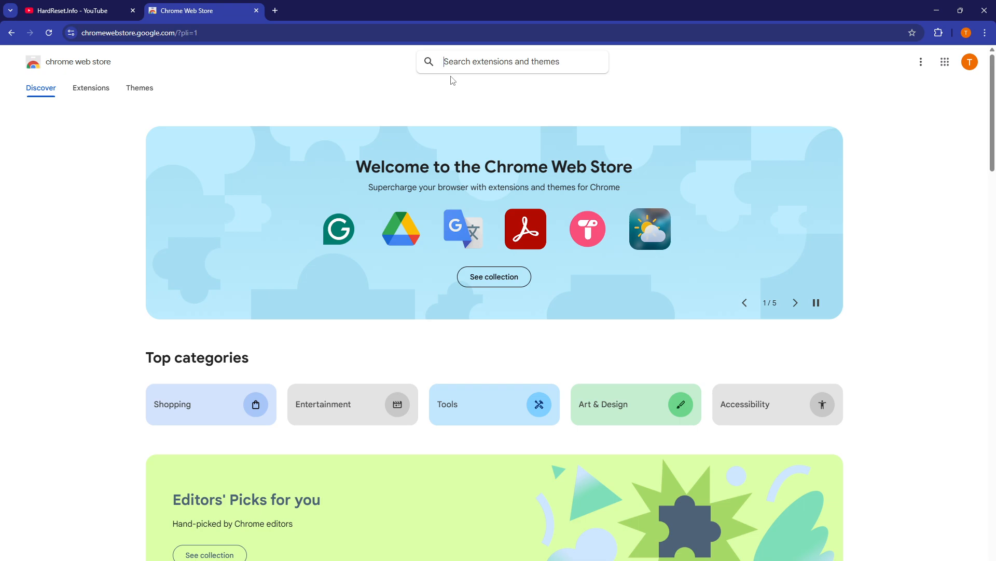
Search 'youtube anti' and choose the YouTube Anti Translate suggestion
{"action": "type", "text": "youtube anti"}
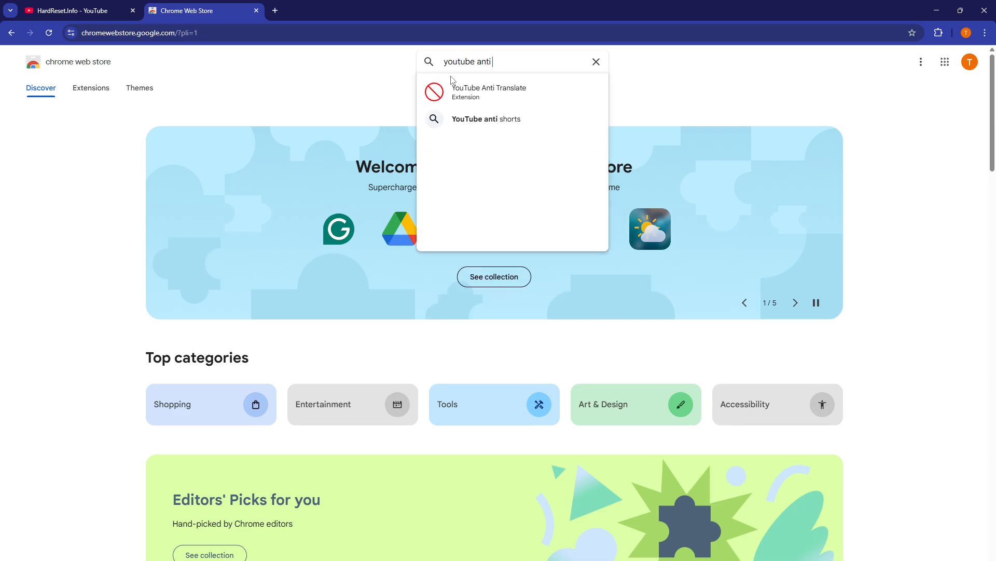
{"action": "left_click", "coordinate": [489, 91]}
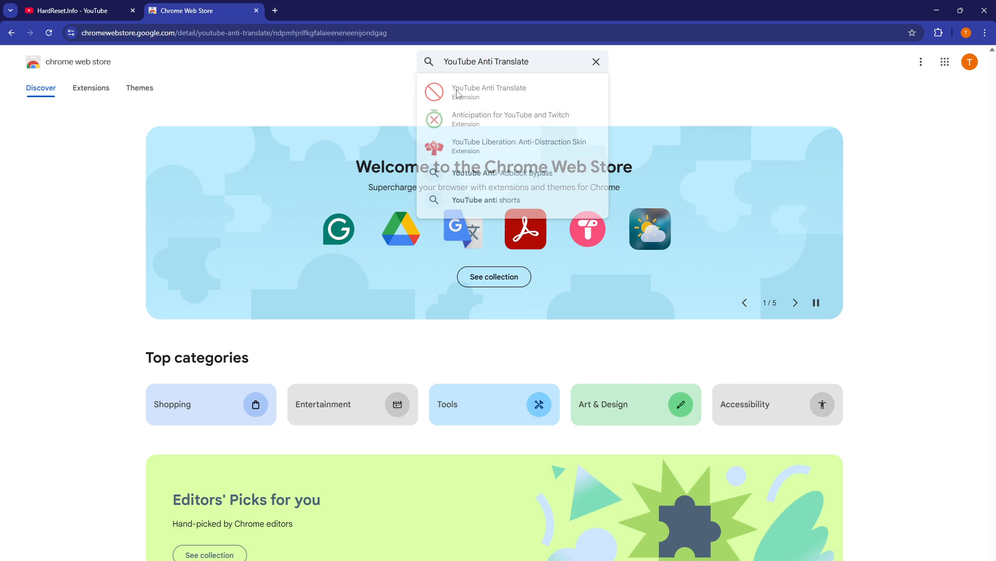
{"action": "left_click", "coordinate": [488, 92]}
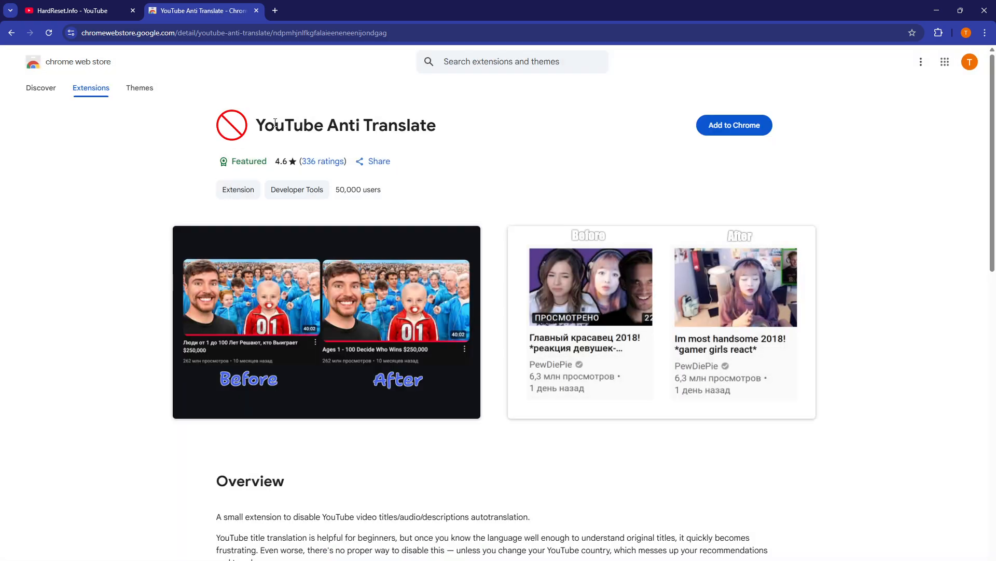
{"action": "left_click_drag", "start_coordinate": [260, 126], "coordinate": [394, 125]}
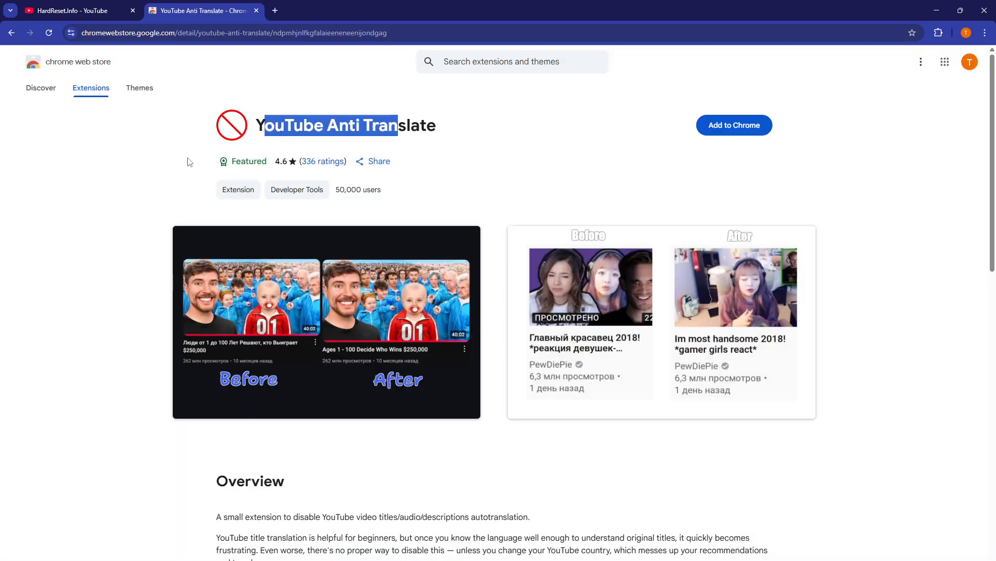
{"action": "left_click", "coordinate": [462, 144]}
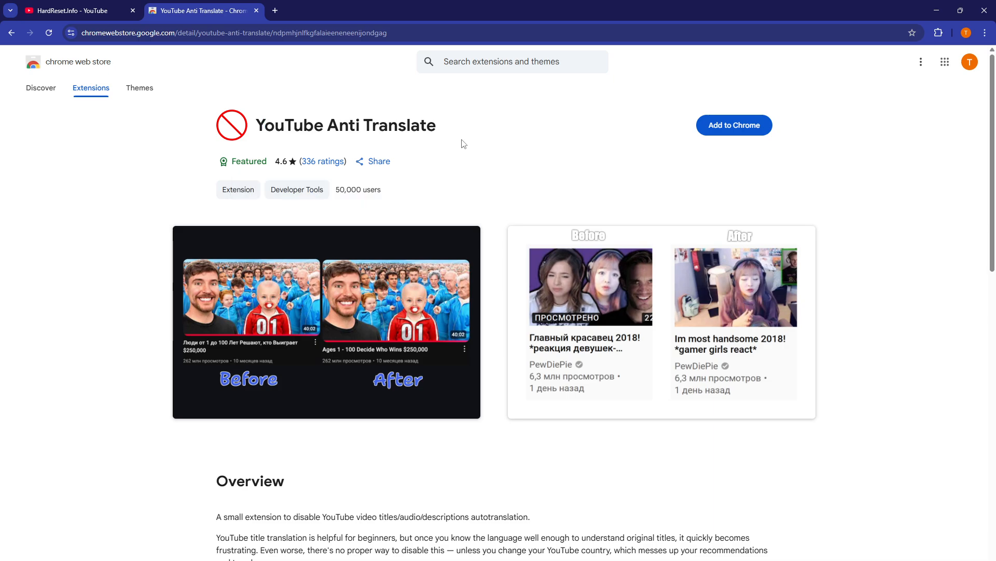
{"action": "mouse_move", "coordinate": [407, 369]}
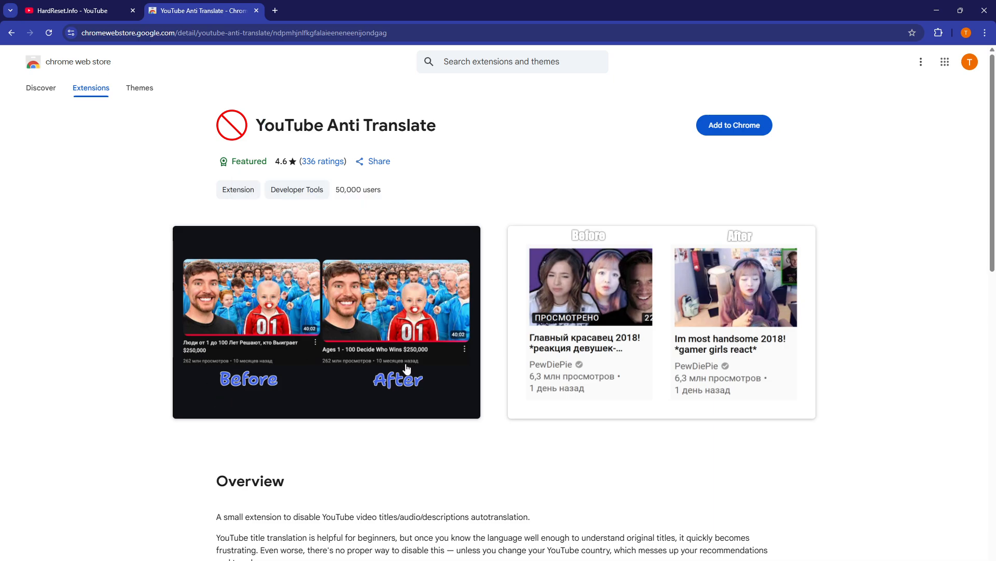
{"action": "mouse_move", "coordinate": [615, 331]}
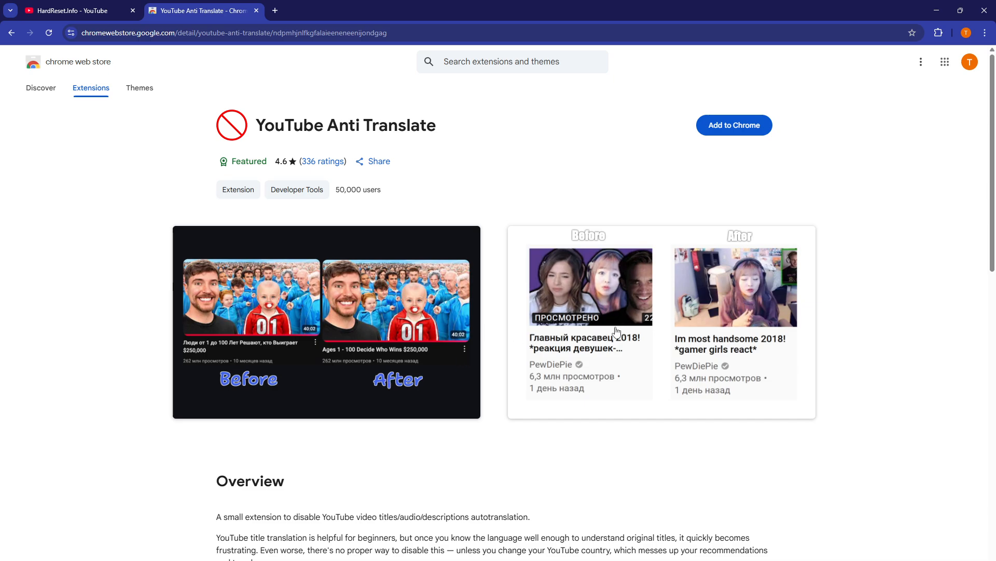
{"action": "mouse_move", "coordinate": [603, 341]}
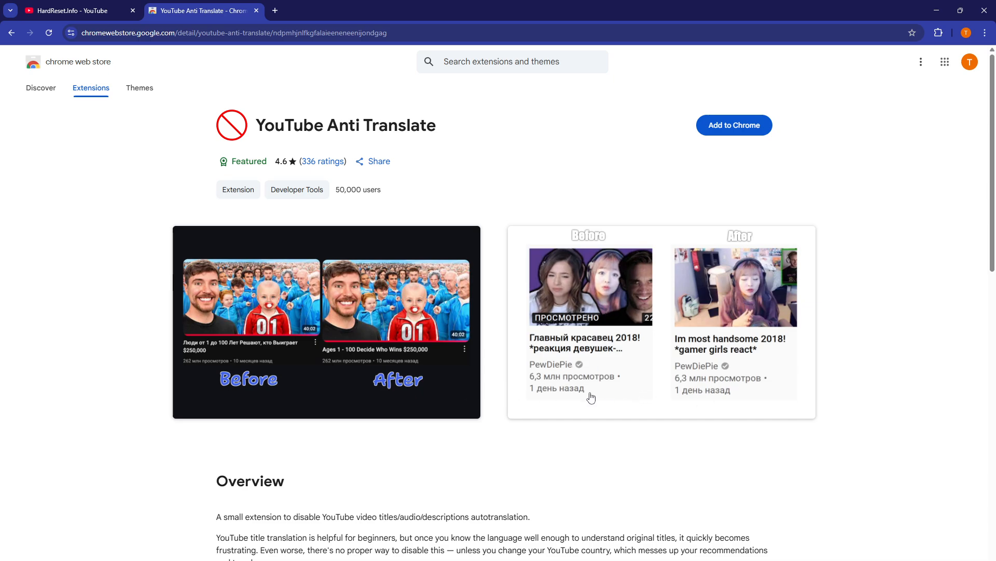
{"action": "mouse_move", "coordinate": [594, 386]}
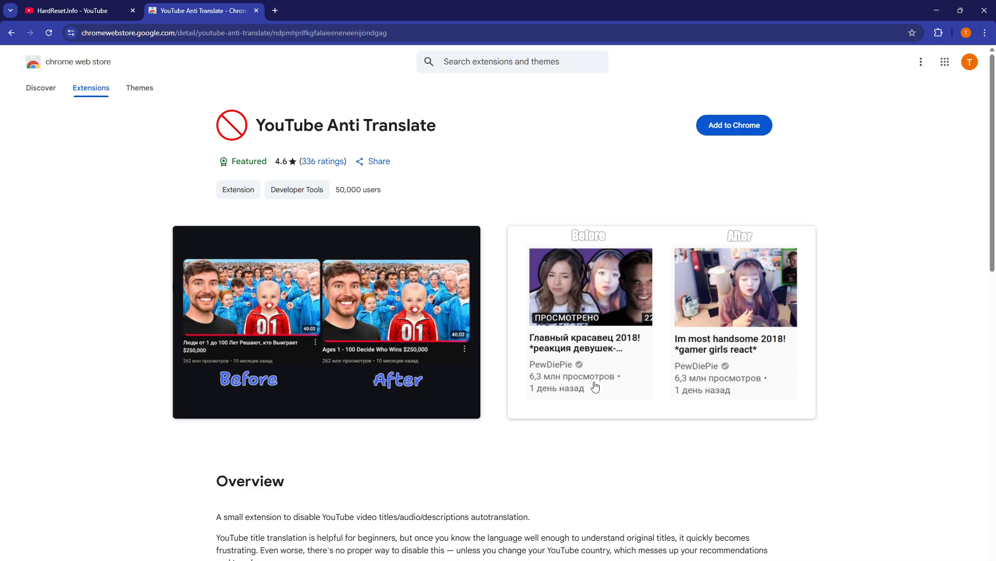
{"action": "mouse_move", "coordinate": [596, 184]}
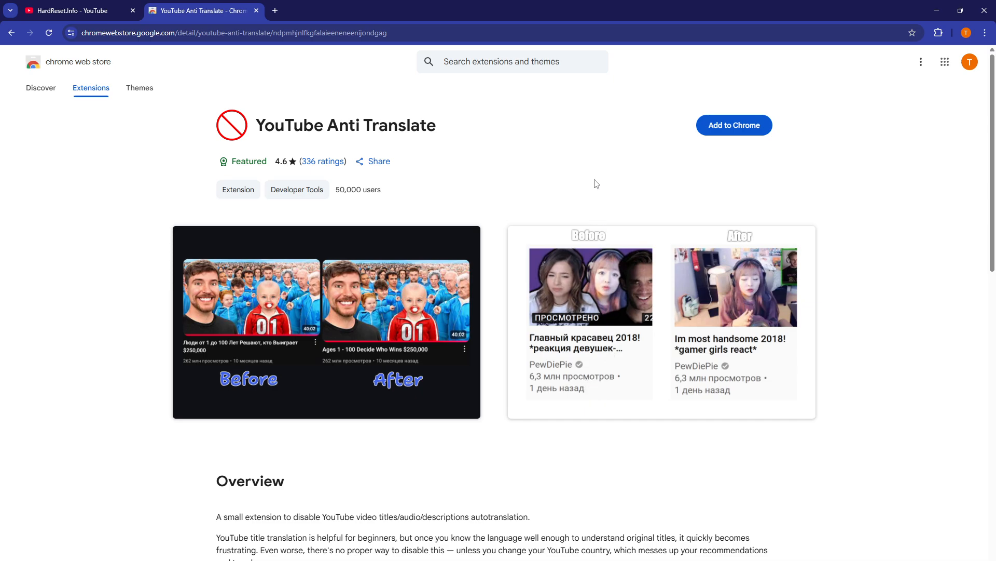
{"action": "left_click", "coordinate": [734, 124]}
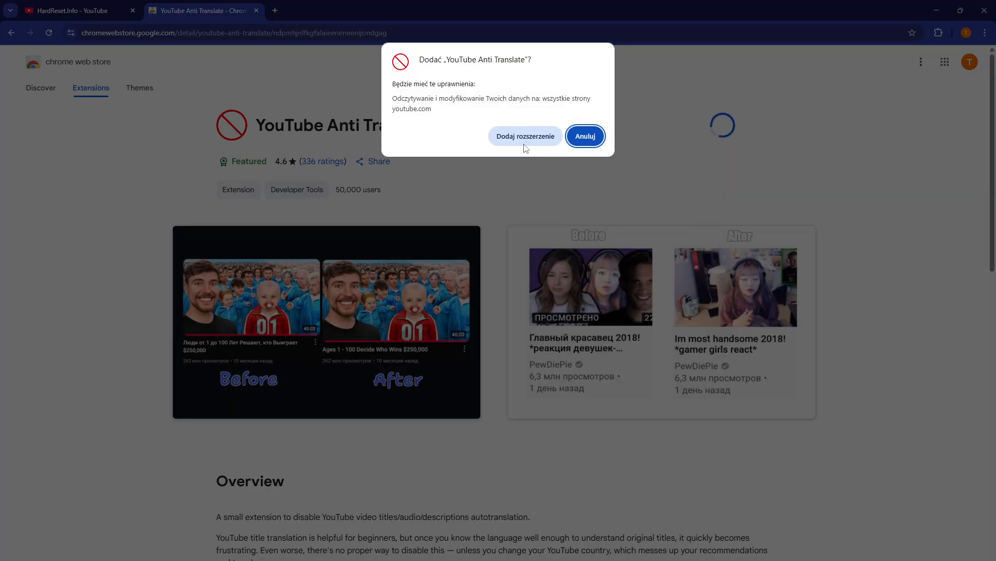
Confirm 'Add extension' for YouTube Anti Translate and reach its toolbar icon
{"action": "left_click", "coordinate": [524, 136]}
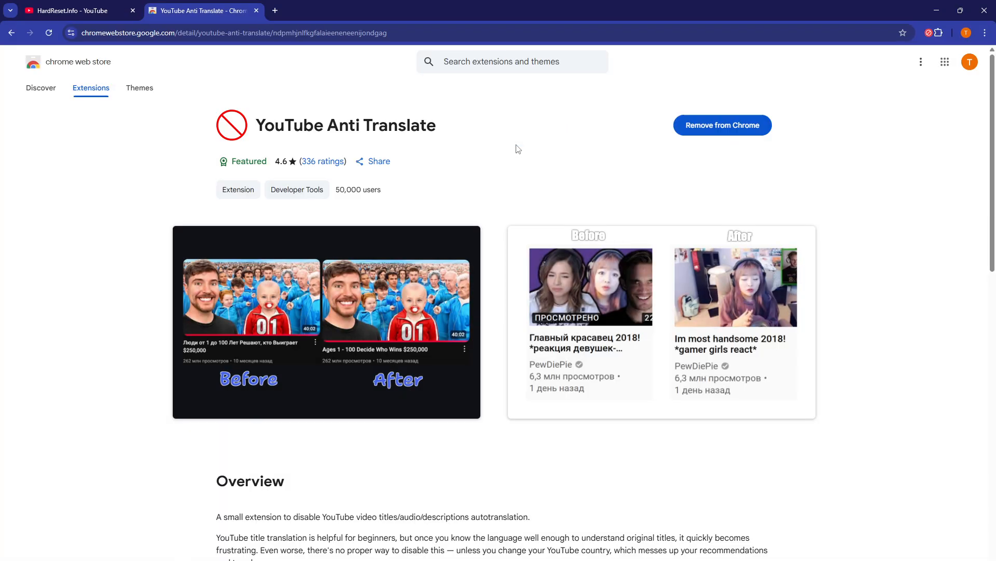
{"action": "left_click", "coordinate": [723, 124]}
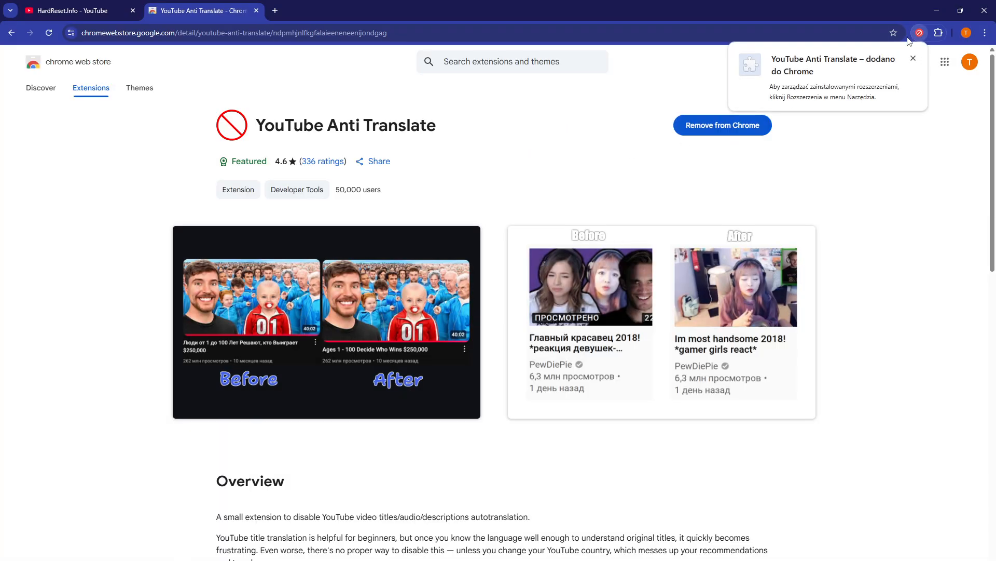
{"action": "left_click", "coordinate": [919, 32]}
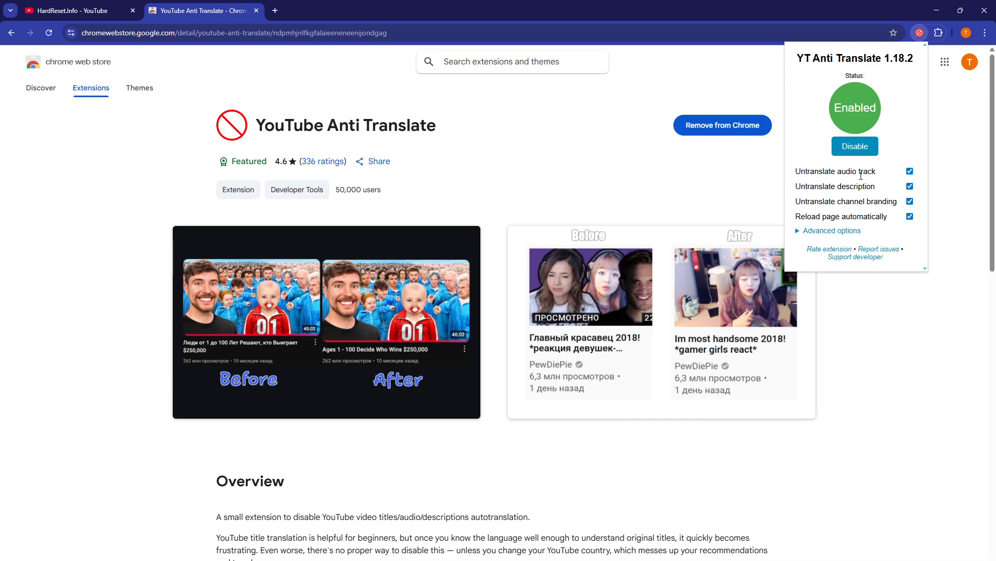
{"action": "mouse_move", "coordinate": [814, 190]}
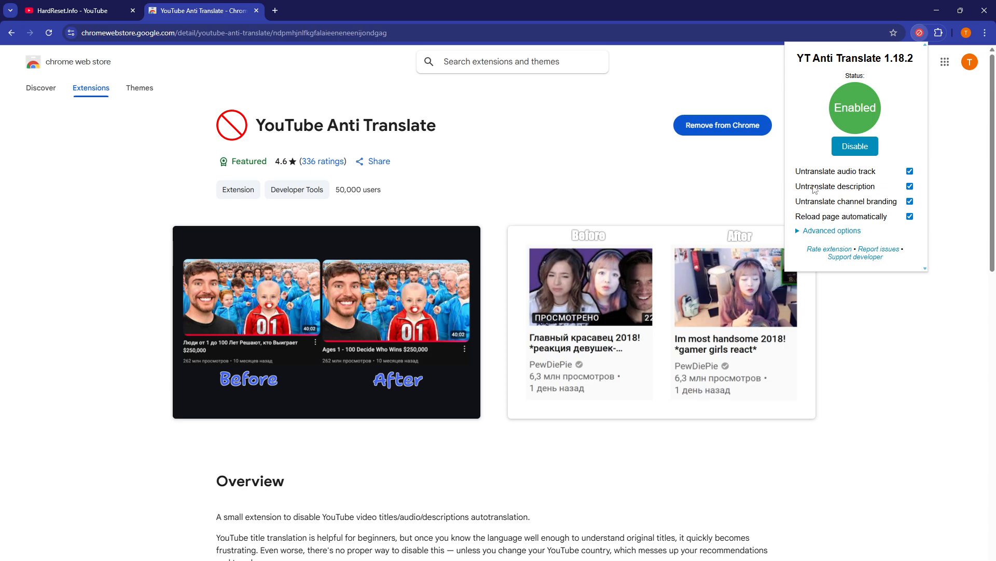
Verify Status is Enabled with all checkboxes ticked, then switch to the HardReset.Info tab and reload
{"action": "double_click", "coordinate": [854, 171]}
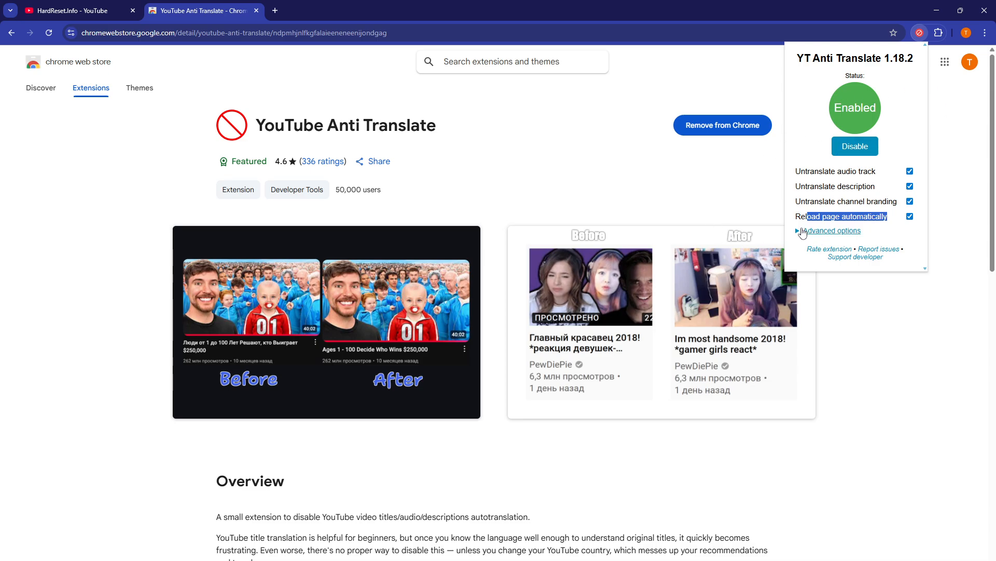
{"action": "left_click", "coordinate": [832, 230]}
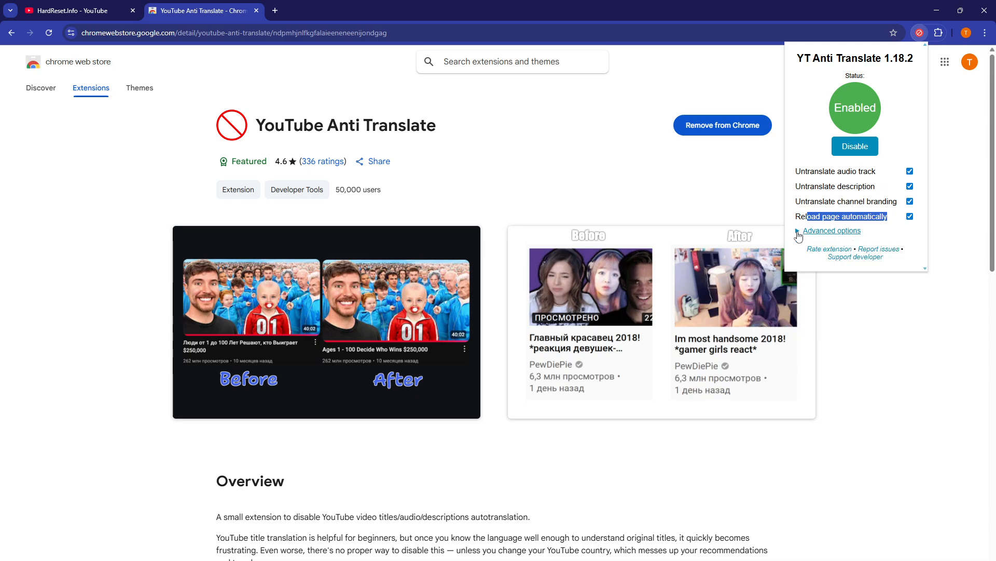
{"action": "left_click", "coordinate": [70, 10]}
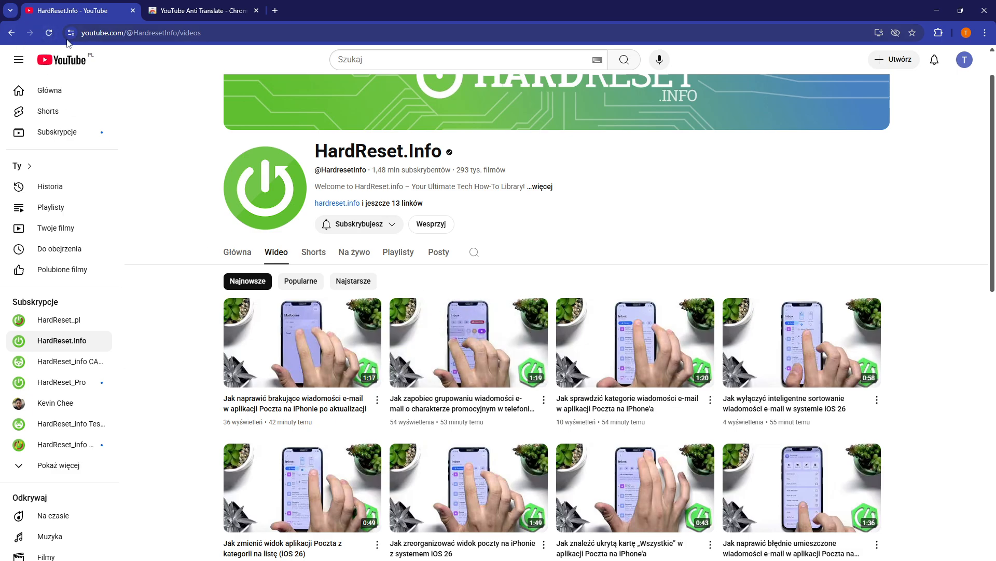
{"action": "left_click", "coordinate": [939, 33]}
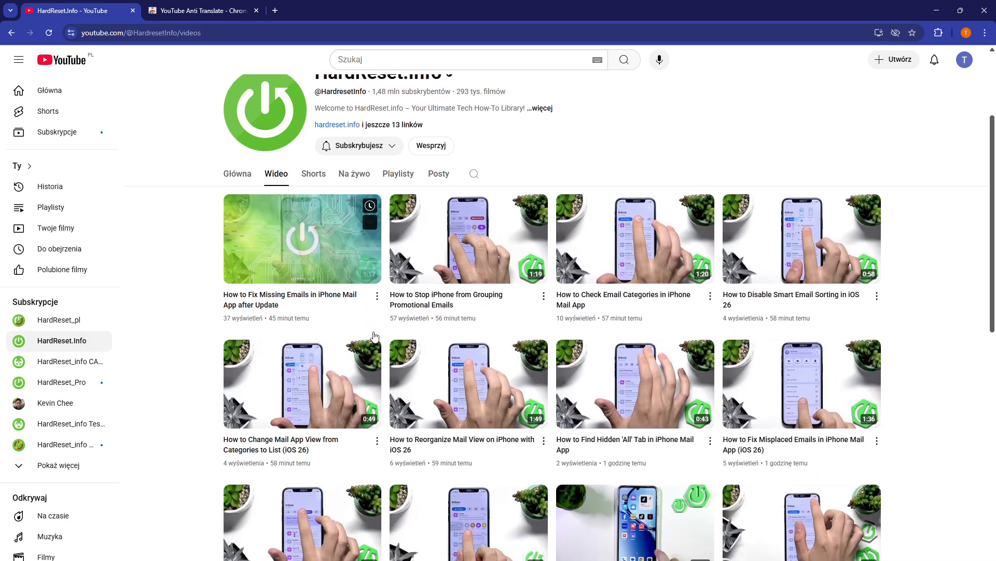
Choose the first video, How to Fix Missing Emails in iPhone Mail App
{"action": "scroll", "scroll_direction": "down", "scroll_amount": 3}
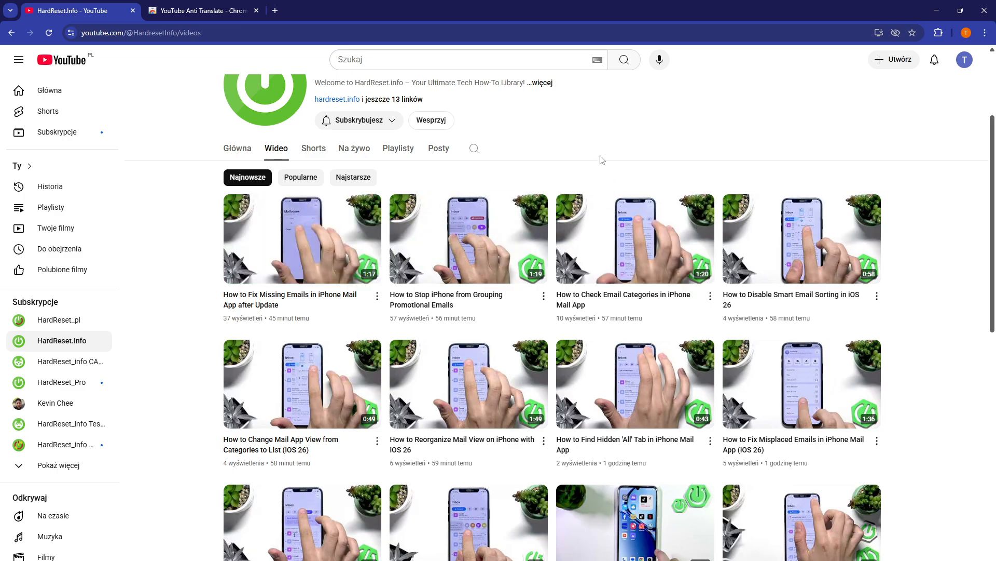
{"action": "left_click", "coordinate": [301, 239]}
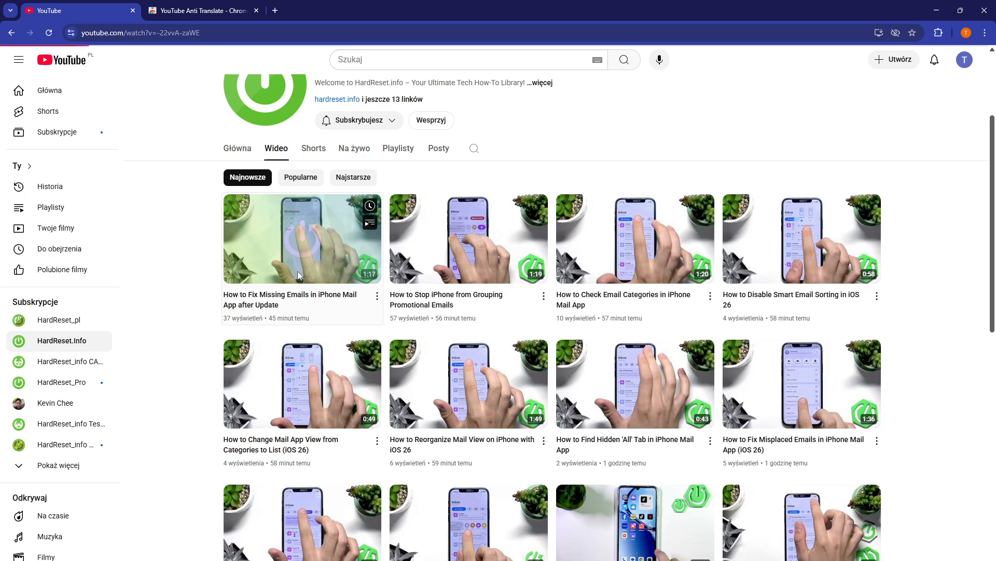
Expand the video description via '...więcej' and bring up the gear Settings menu
{"action": "left_click", "coordinate": [302, 239]}
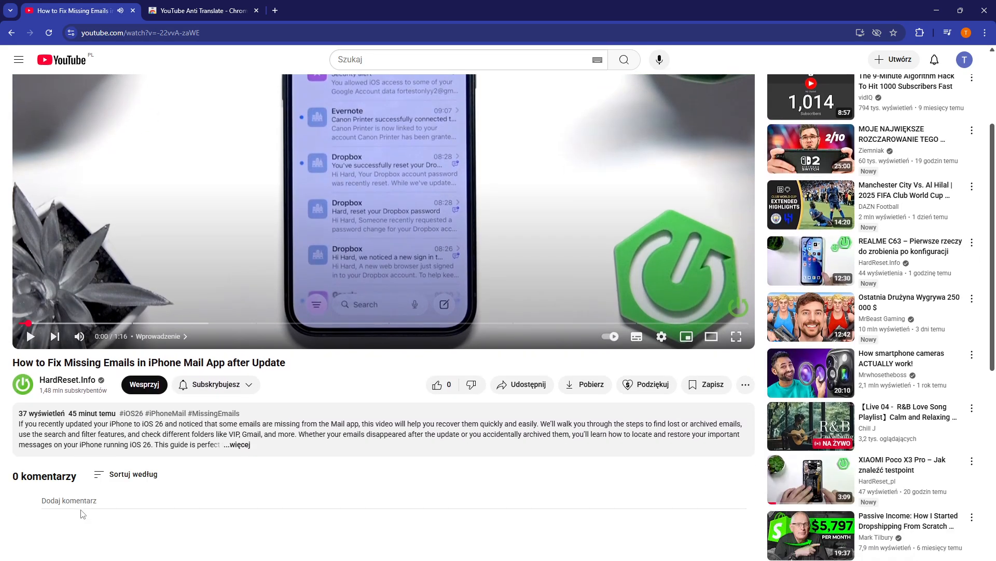
{"action": "left_click", "coordinate": [236, 444]}
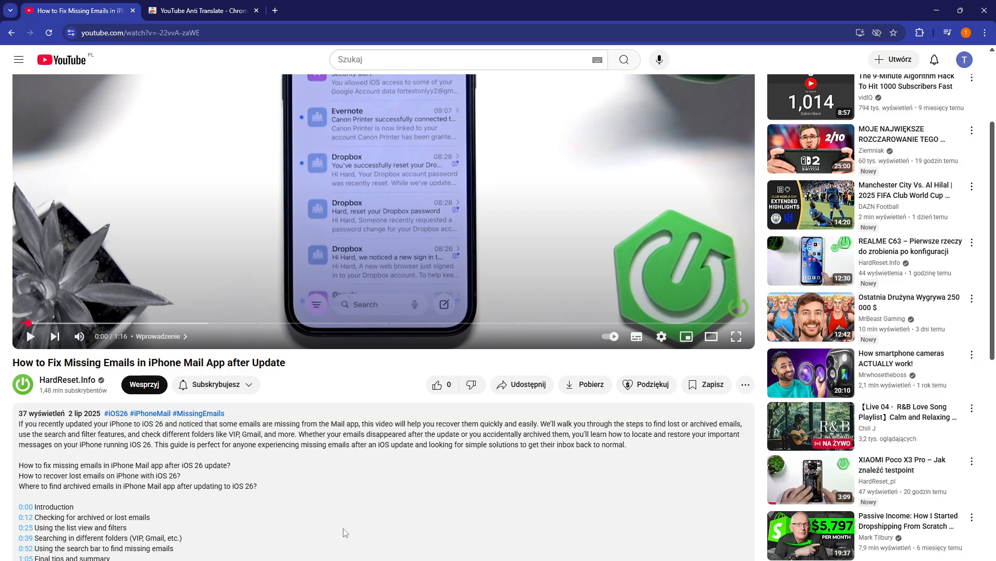
{"action": "left_click", "coordinate": [661, 336]}
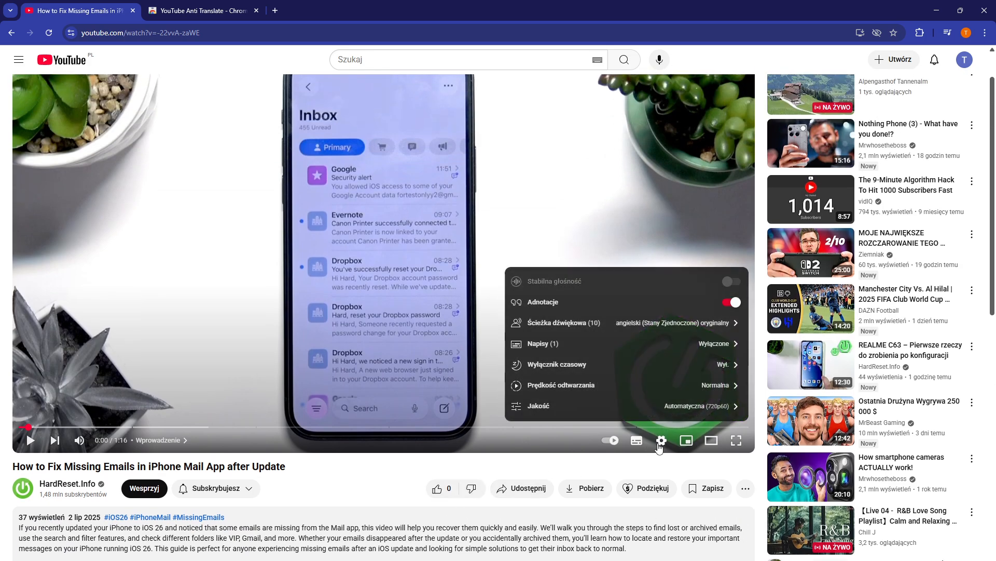
{"action": "mouse_move", "coordinate": [675, 325]}
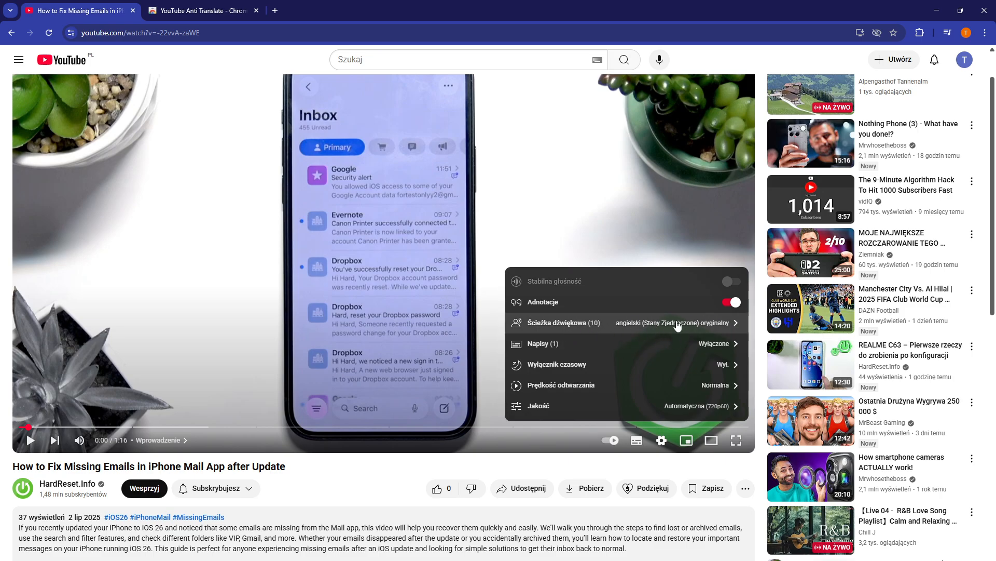
{"action": "mouse_move", "coordinate": [604, 329]}
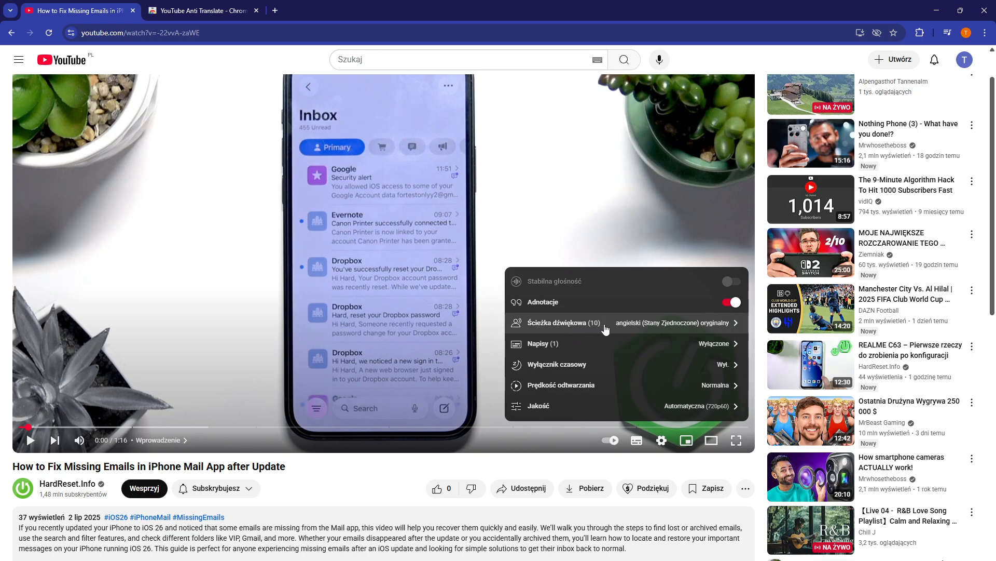
{"action": "mouse_move", "coordinate": [716, 322]}
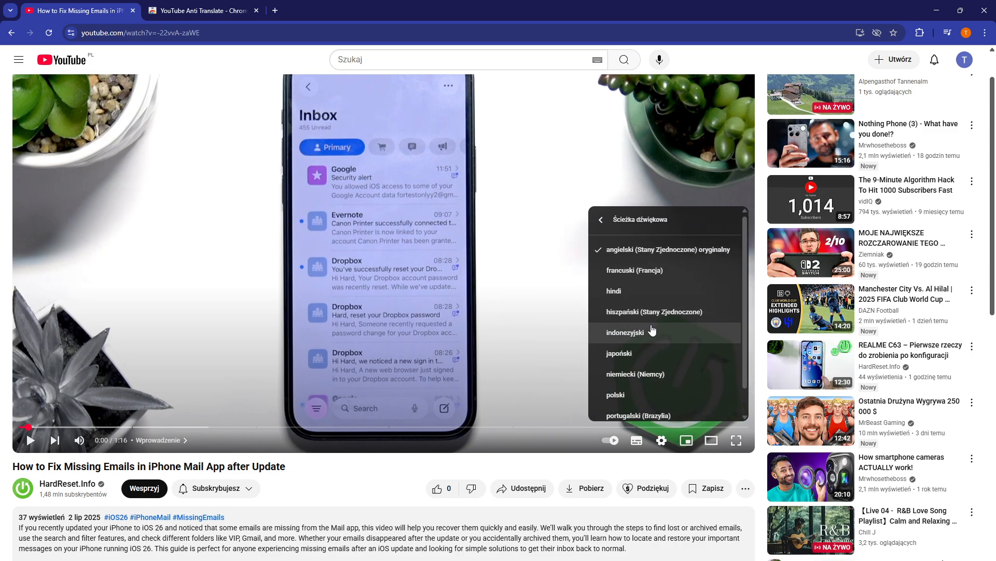
{"action": "mouse_move", "coordinate": [613, 291]}
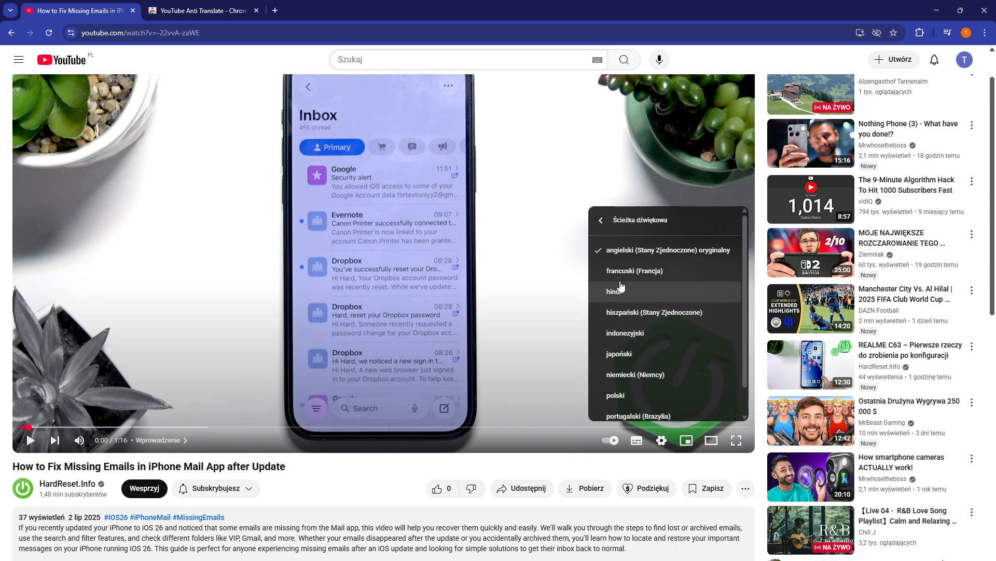
{"action": "mouse_move", "coordinate": [614, 227]}
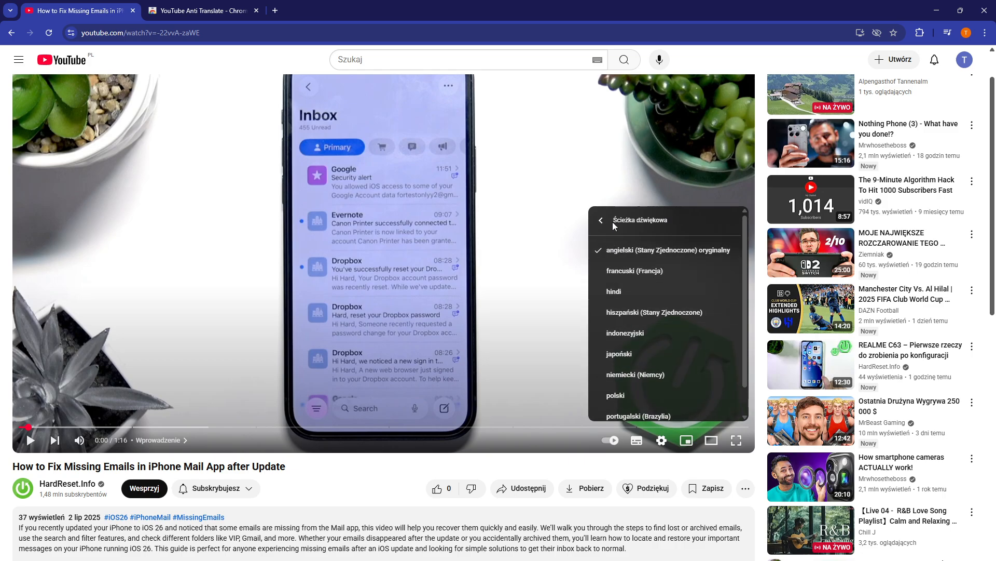
Check Ścieżka dźwiękowa shows the original English track, then close the share dialog
{"action": "left_click", "coordinate": [599, 220]}
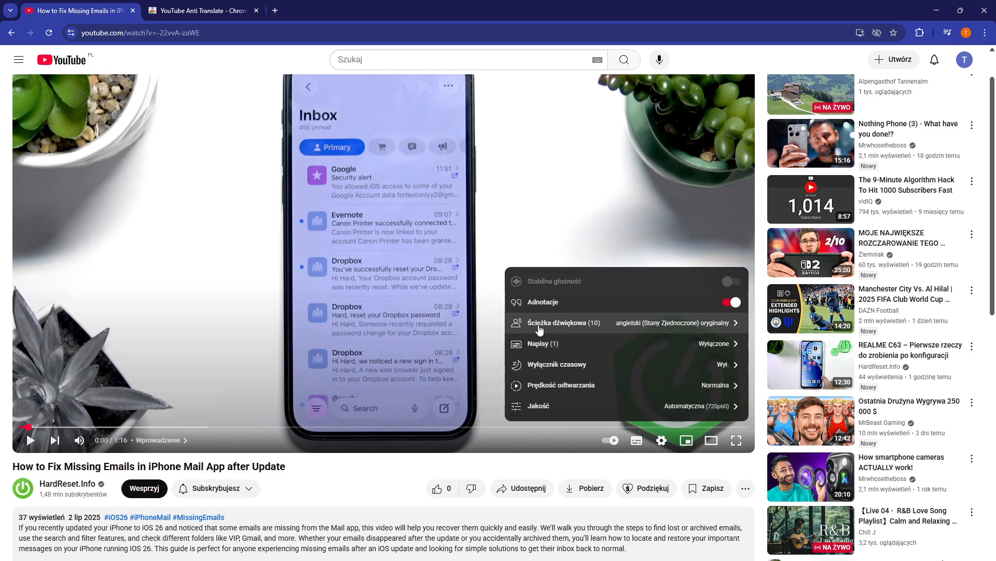
{"action": "mouse_move", "coordinate": [585, 335]}
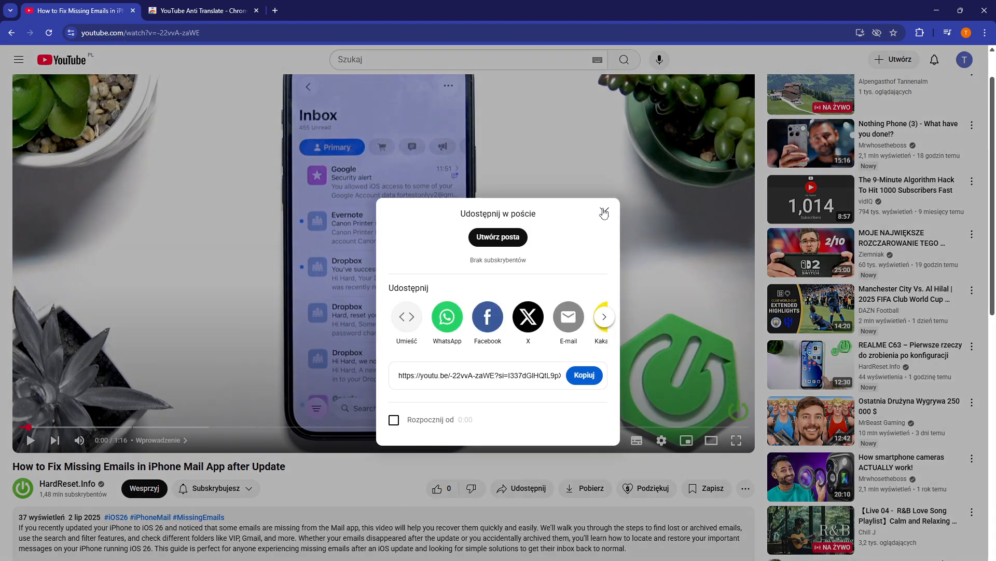
{"action": "left_click", "coordinate": [602, 212]}
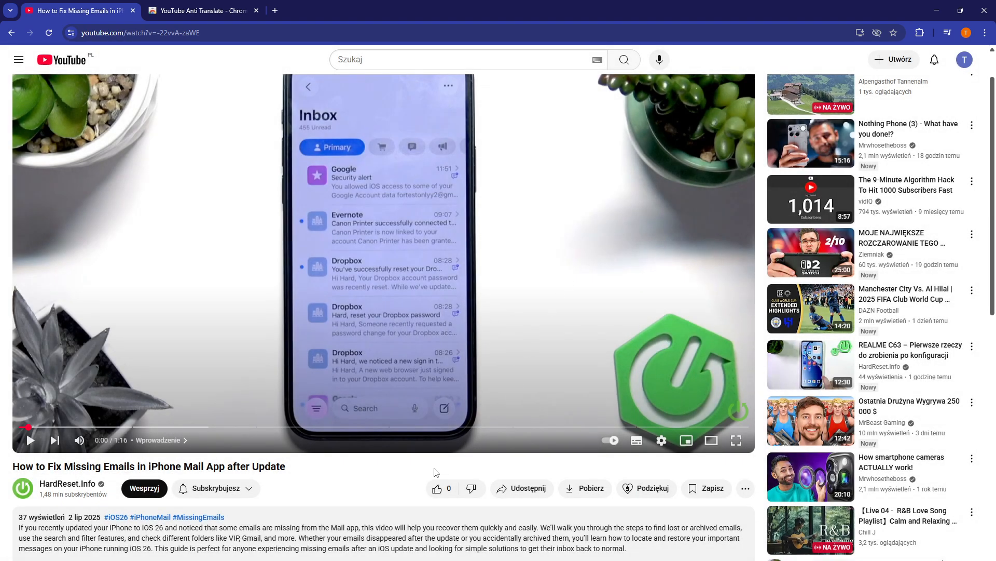
{"action": "scroll", "scroll_direction": "down", "scroll_amount": 3}
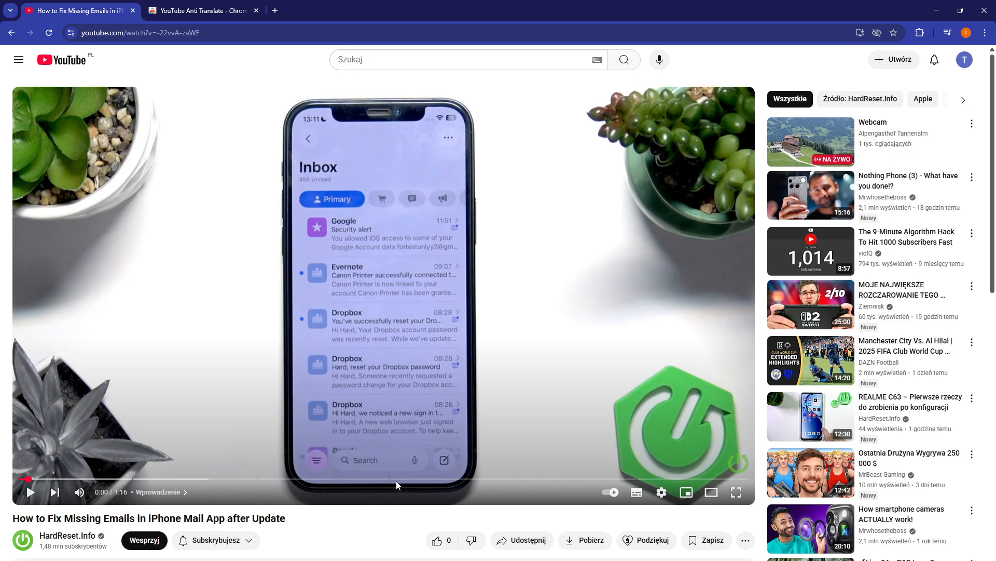